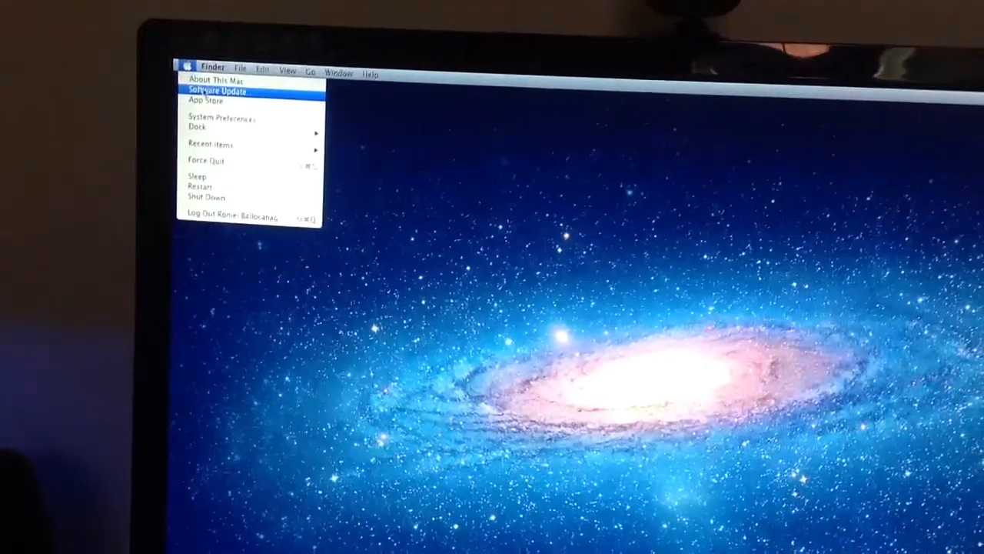
Open About This Mac, then More Info and System Report showing the ATI Radeon HD 5000
{"action": "left_click", "coordinate": [217, 80]}
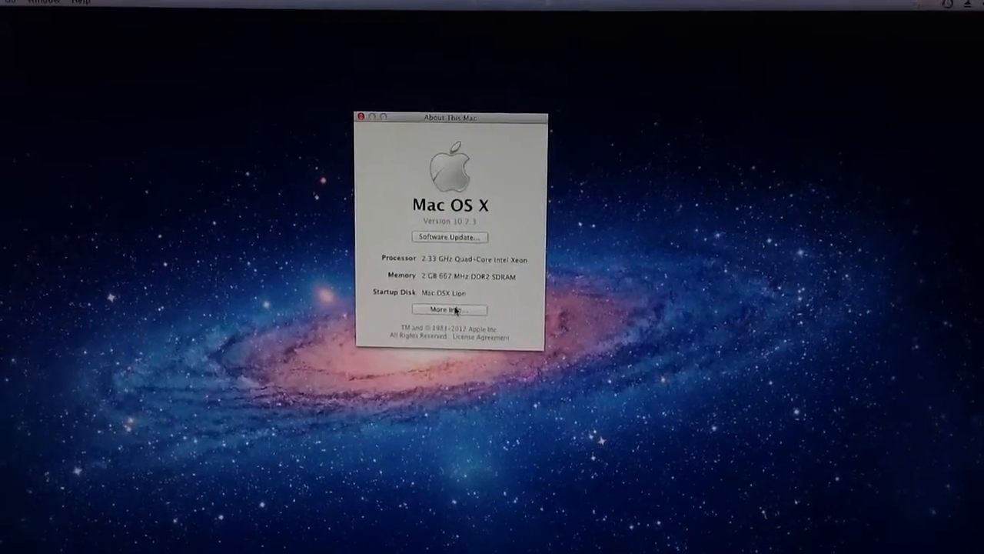
{"action": "left_click", "coordinate": [450, 309]}
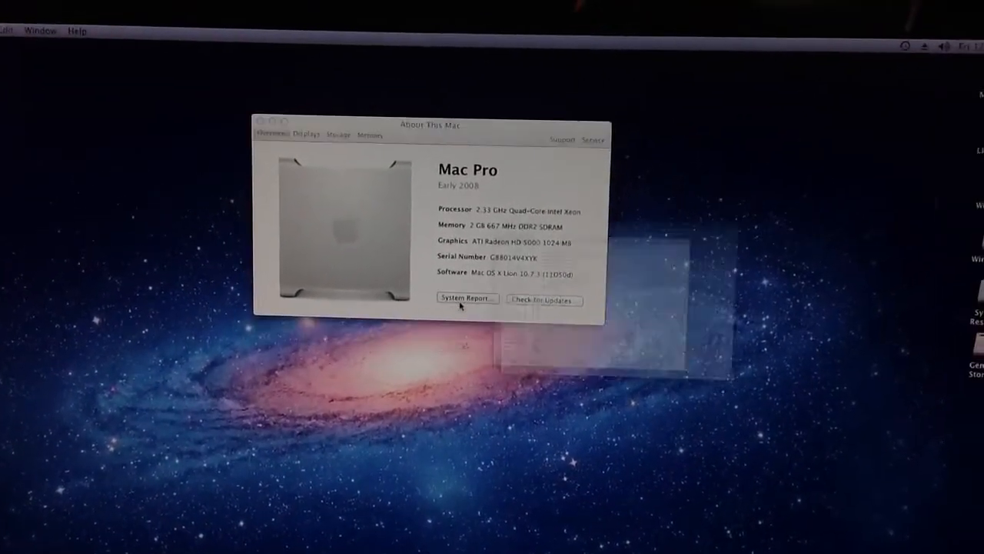
{"action": "left_click", "coordinate": [466, 298]}
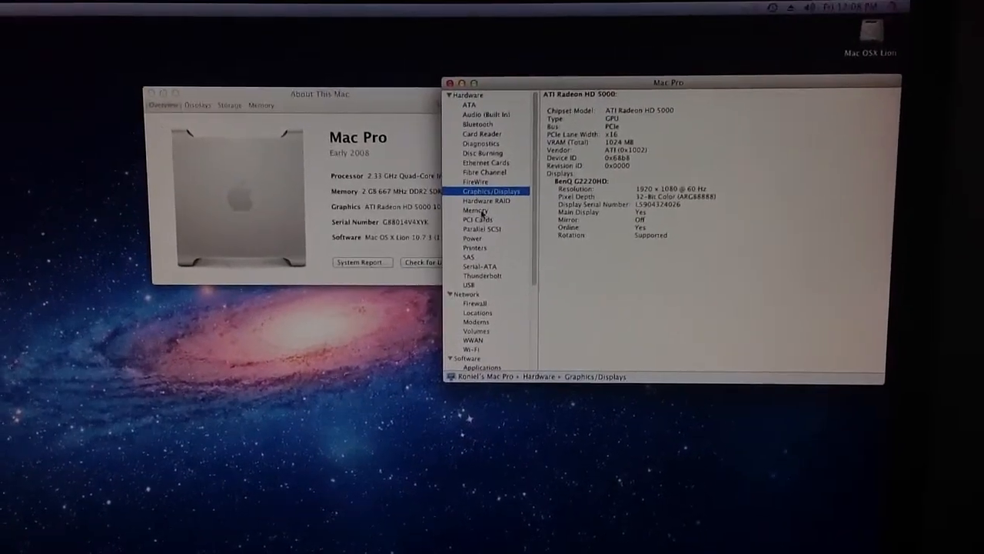
Review USB devices, the LifeCam and 2.4GHz wireless transceiver, then close System Information
{"action": "left_click", "coordinate": [461, 214]}
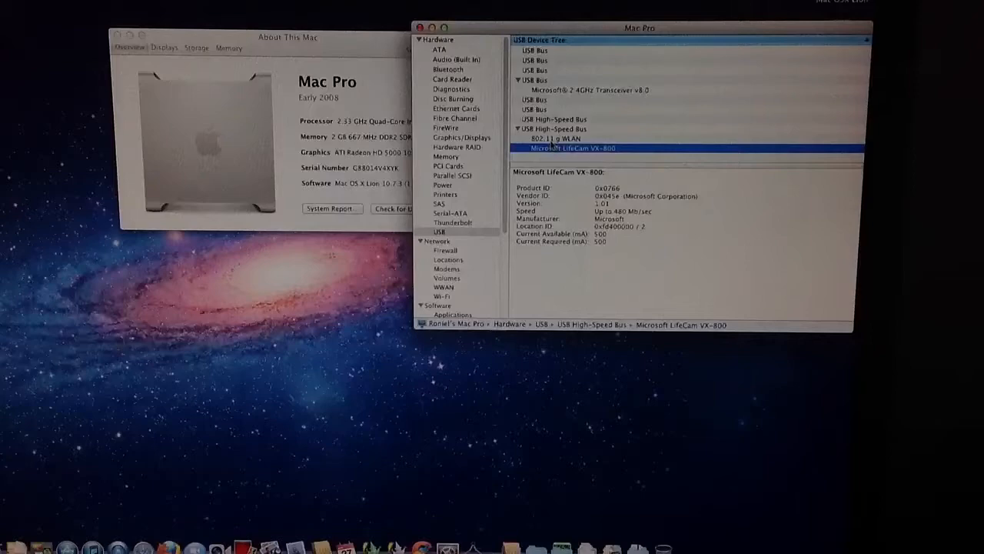
{"action": "left_click", "coordinate": [585, 90]}
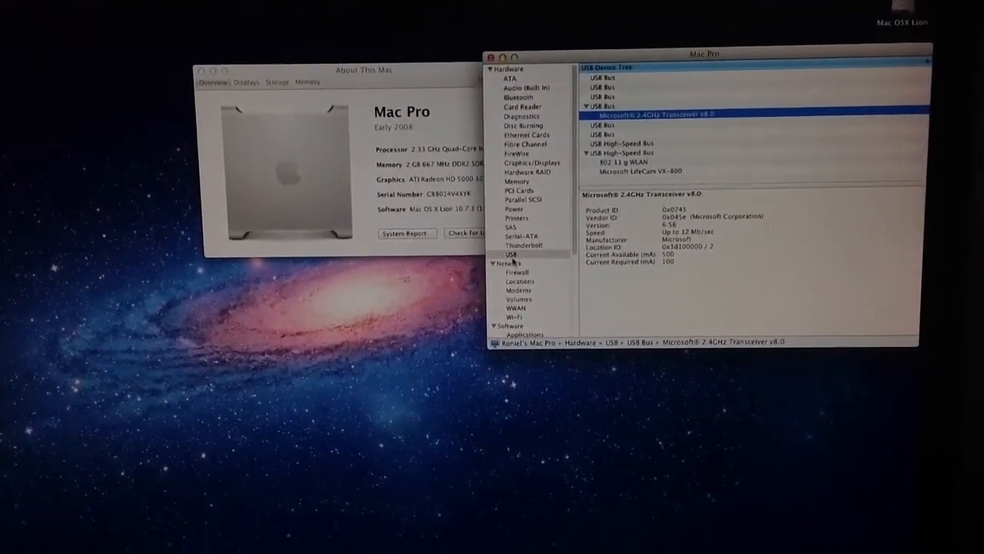
{"action": "left_click", "coordinate": [490, 56]}
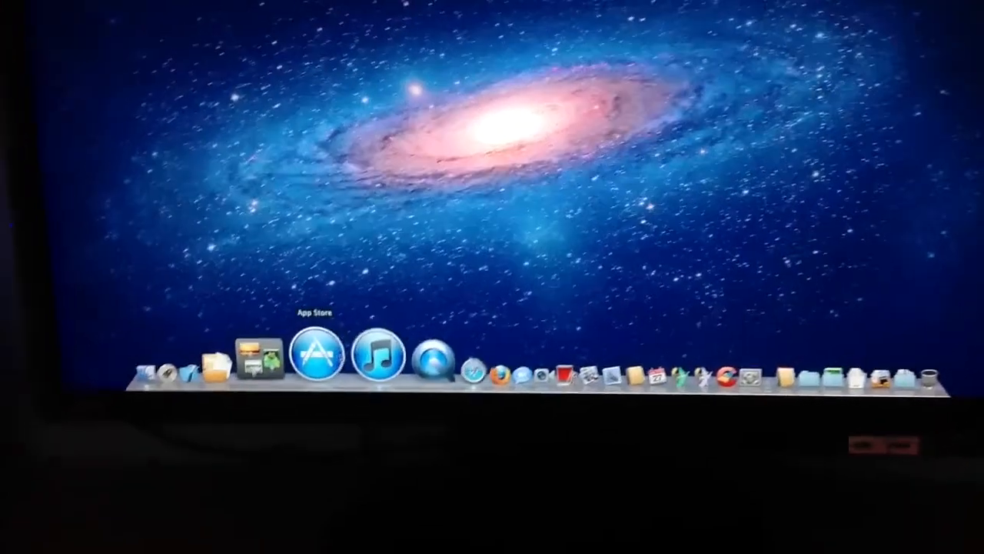
Launch the App Store, open iCloud in System Preferences, and show the Pictures grid
{"action": "left_click", "coordinate": [315, 356]}
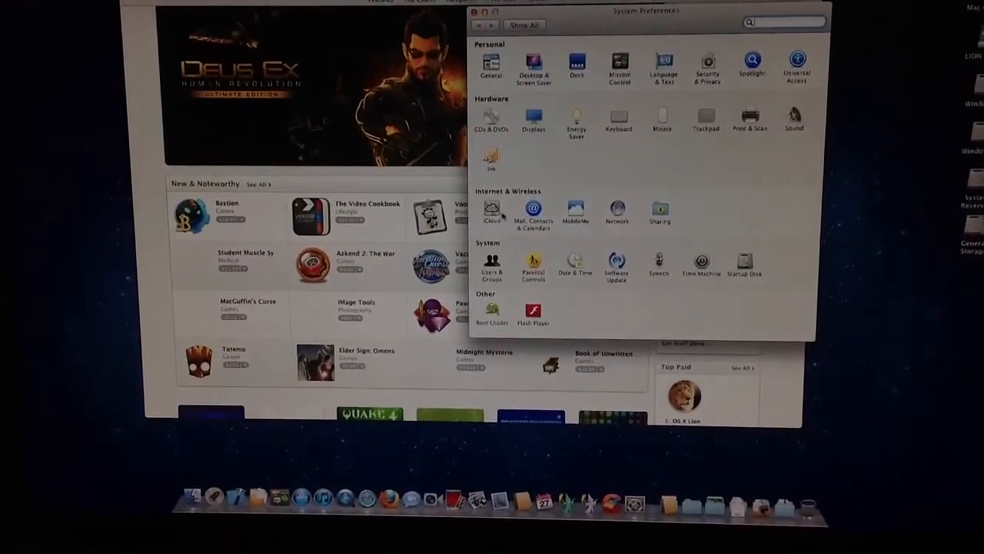
{"action": "left_click", "coordinate": [493, 212]}
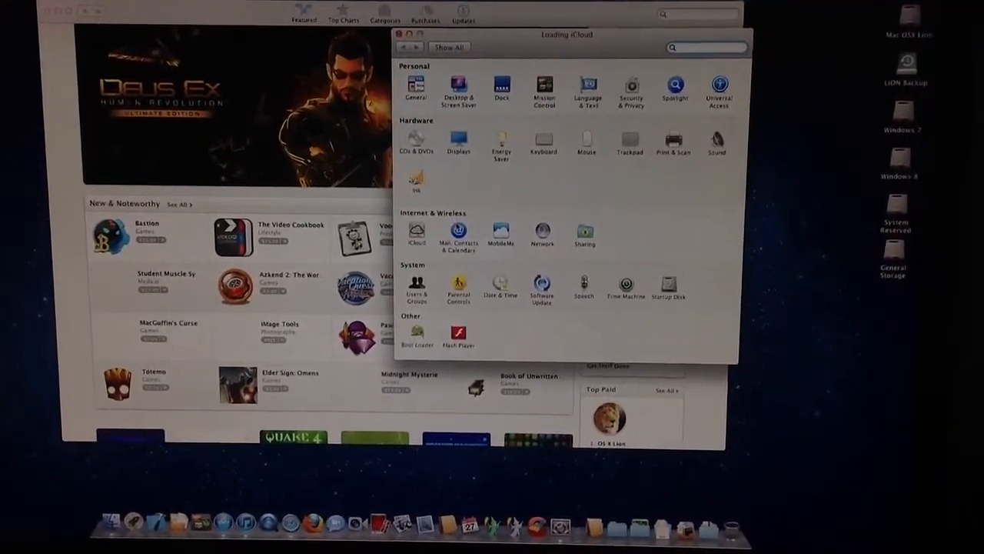
{"action": "left_click", "coordinate": [416, 235]}
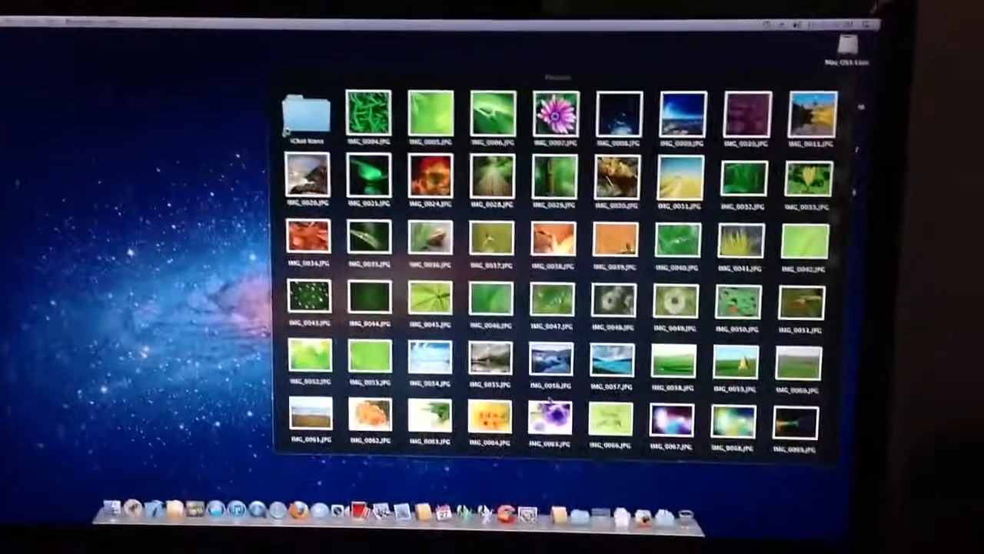
Scroll down through the Pictures stack grid of photos
{"action": "scroll", "scroll_direction": "down", "scroll_amount": 3}
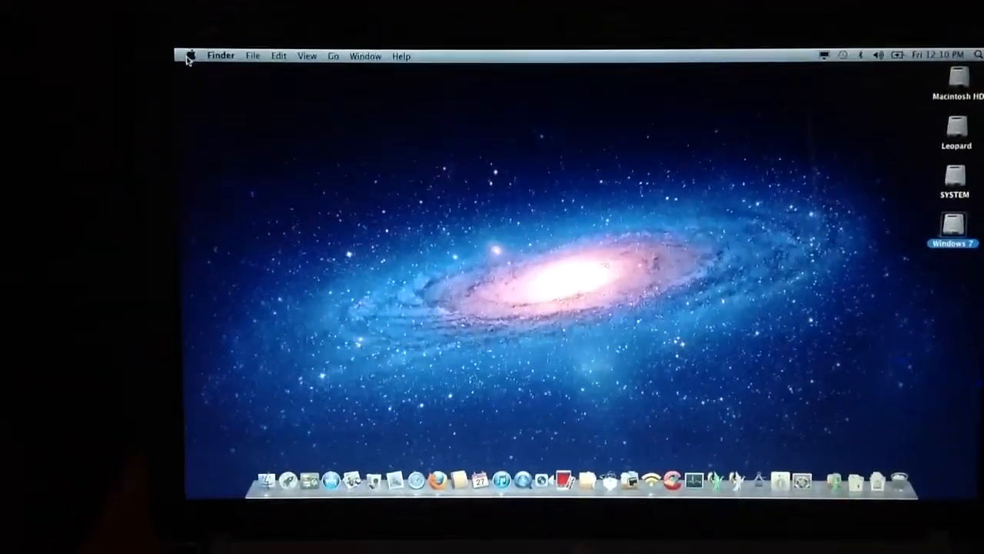
Open About This Mac and More Info for the 15-inch early 2011 MacBook Pro
{"action": "left_click", "coordinate": [190, 55]}
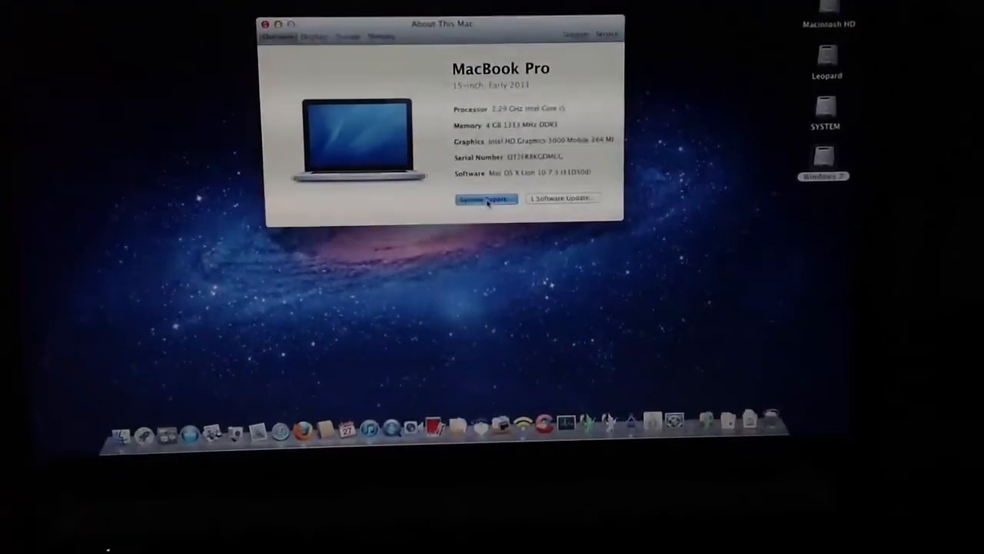
{"action": "left_click", "coordinate": [486, 199]}
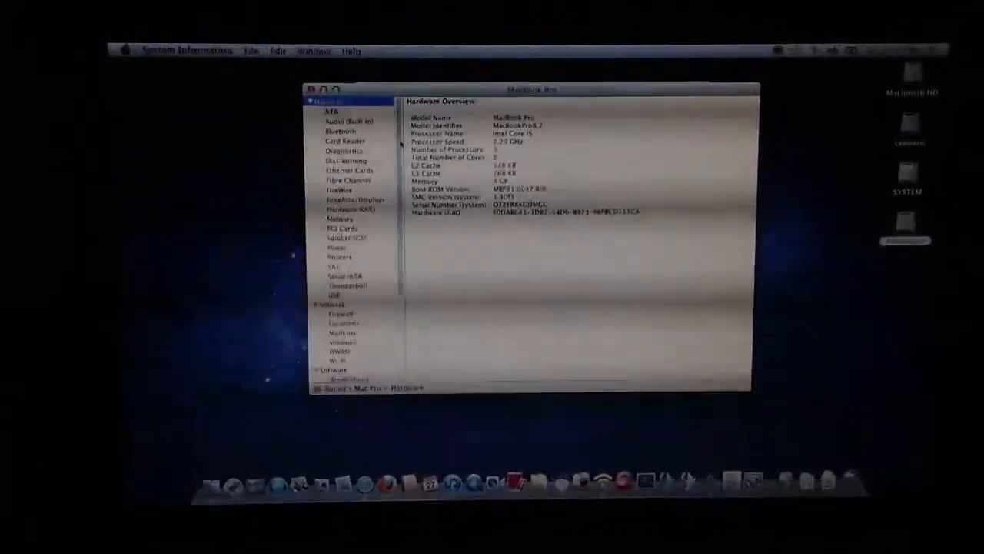
Inspect the Ethernet controller, USB devices and the HP Integrated Module webcam entry
{"action": "left_click", "coordinate": [349, 170]}
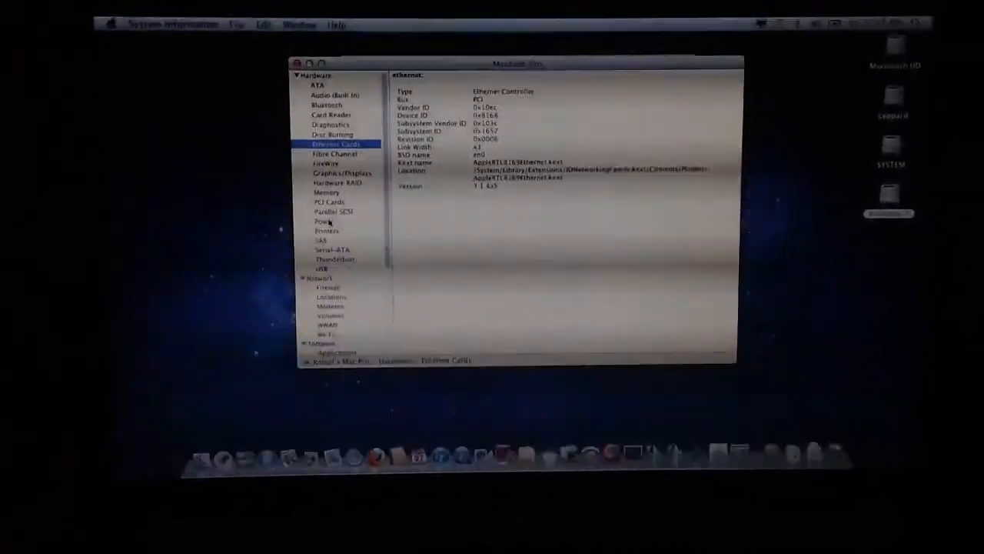
{"action": "left_click", "coordinate": [322, 274]}
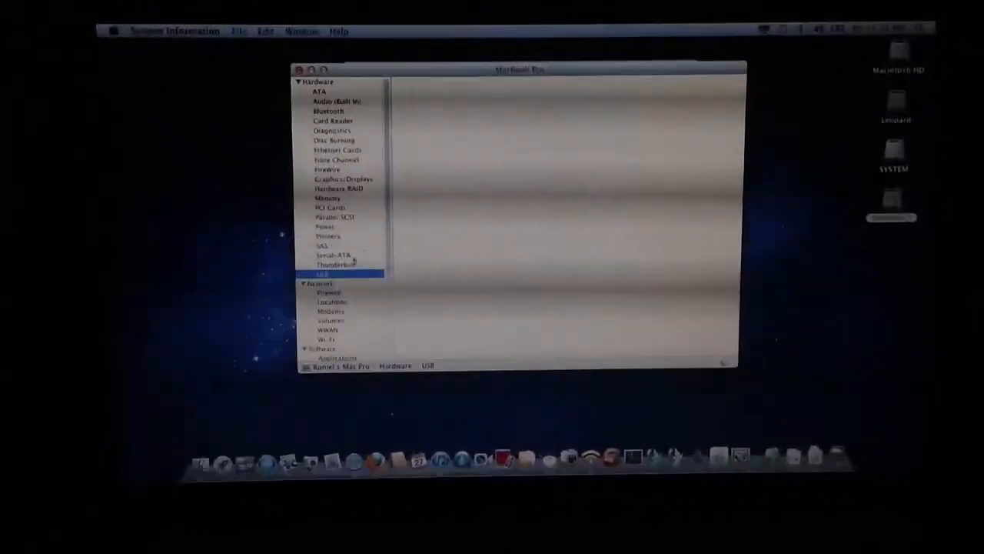
{"action": "left_click", "coordinate": [322, 274]}
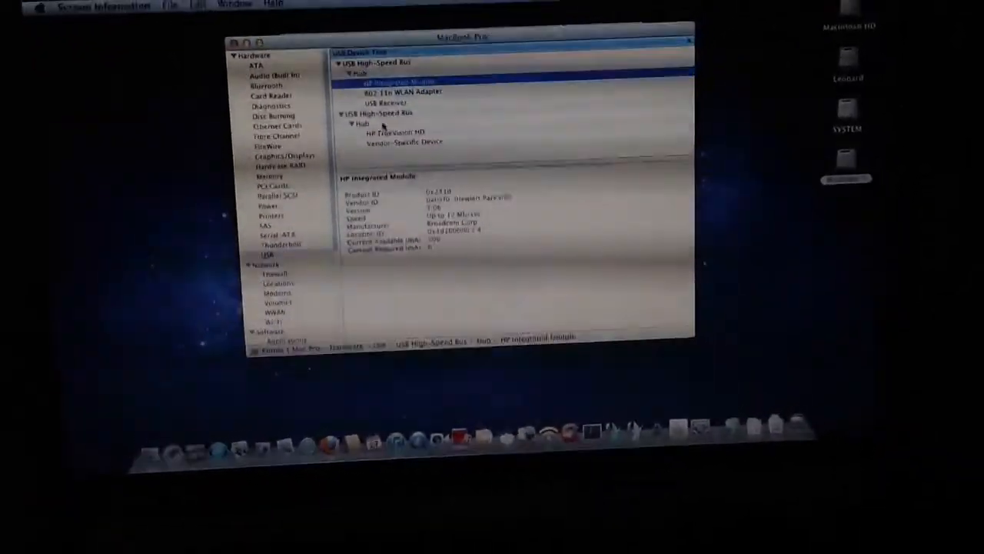
{"action": "left_click", "coordinate": [404, 142]}
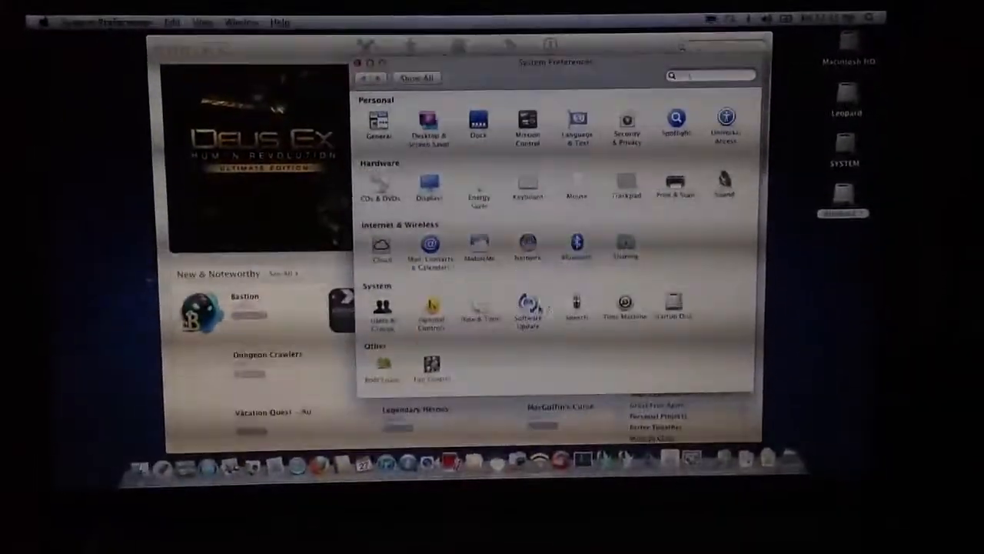
Browse the System Preferences panes and return to the MacBook Pro summary
{"action": "left_click", "coordinate": [528, 246]}
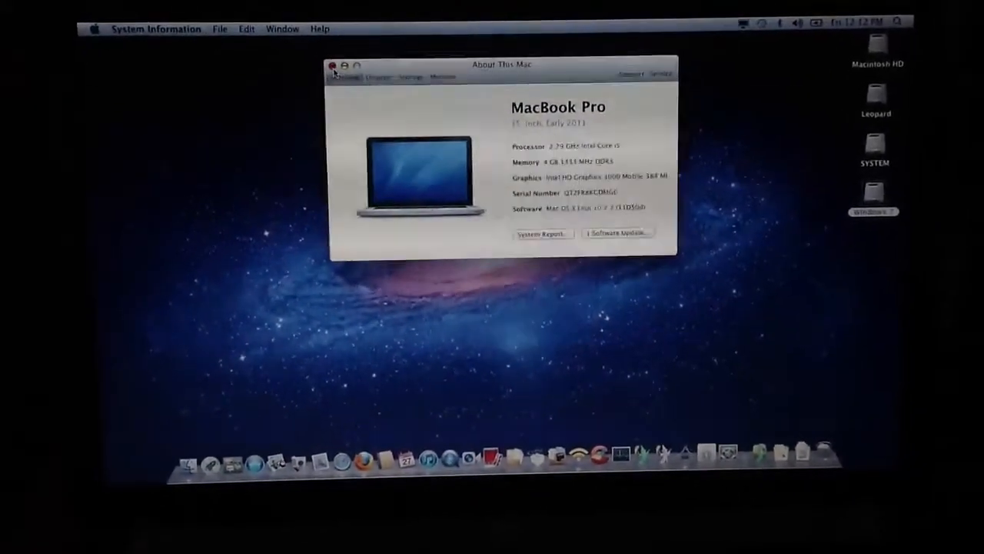
Close the About This Mac window with its red close button
{"action": "left_click", "coordinate": [333, 65]}
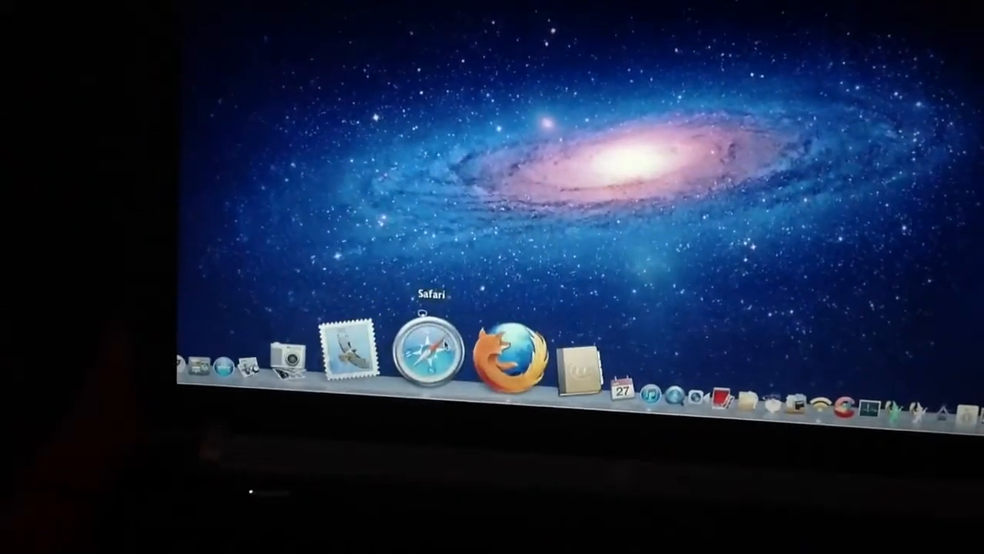
Launch Safari and scroll down the apple.com start page news stories
{"action": "left_click", "coordinate": [429, 346]}
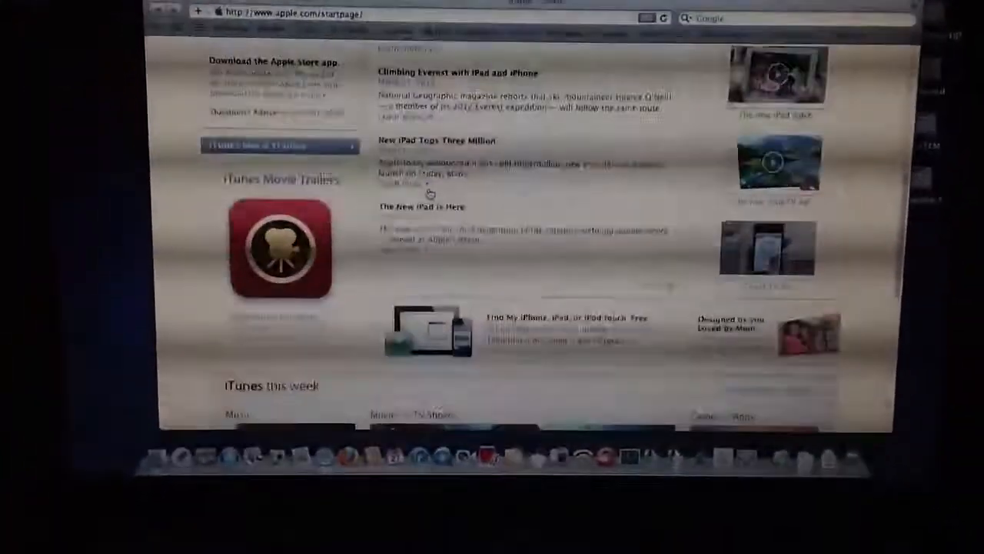
{"action": "scroll", "scroll_direction": "down", "scroll_amount": 3}
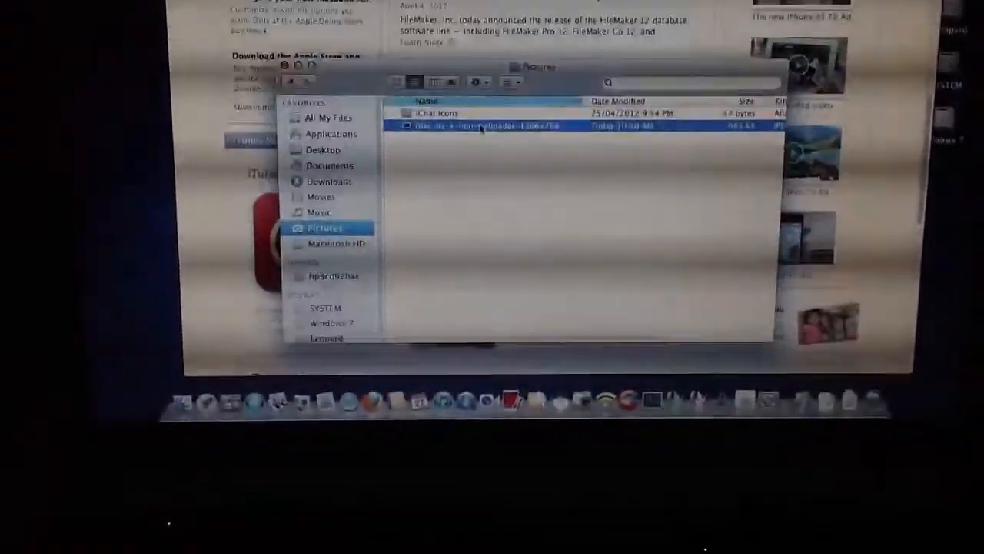
Open the galaxy Lion wallpaper JPEG from Pictures in Preview
{"action": "double_click", "coordinate": [484, 124]}
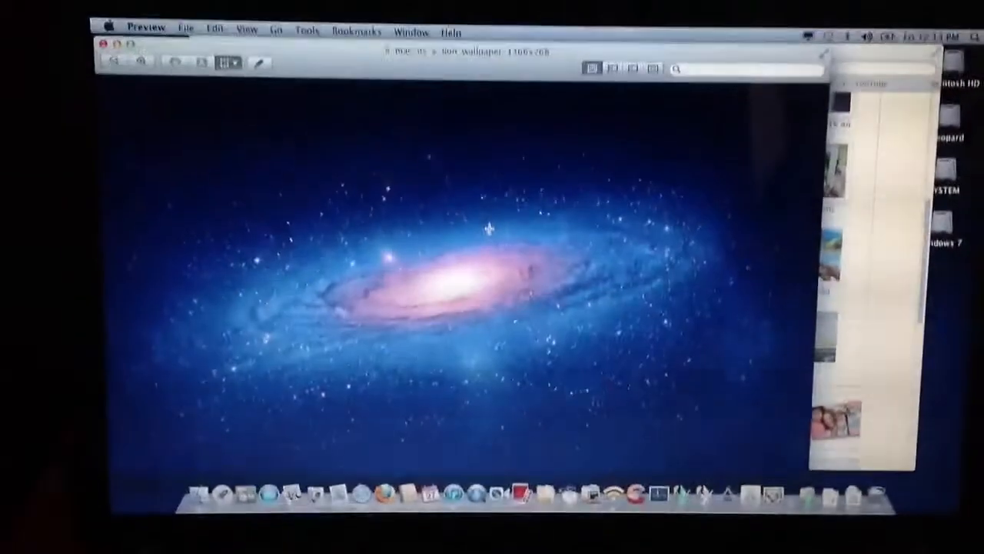